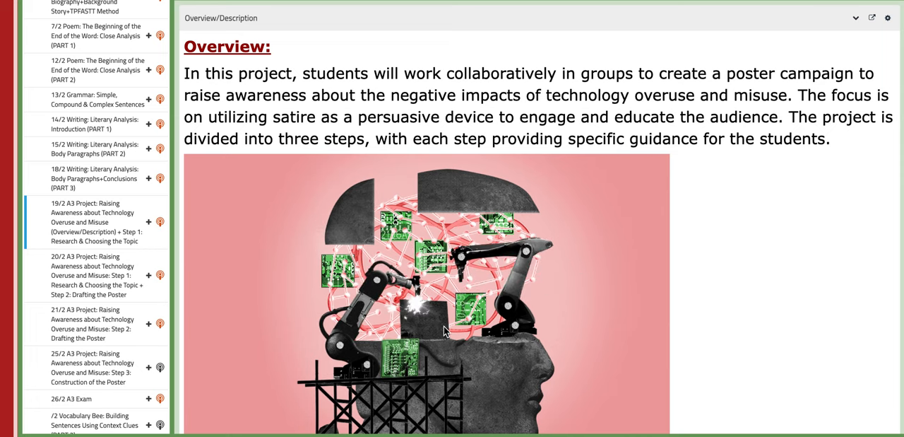
Scroll the 19/2 lesson past the Overview to Step 1: Research and Information Gathering.
{"action": "scroll", "scroll_direction": "down", "scroll_amount": 3}
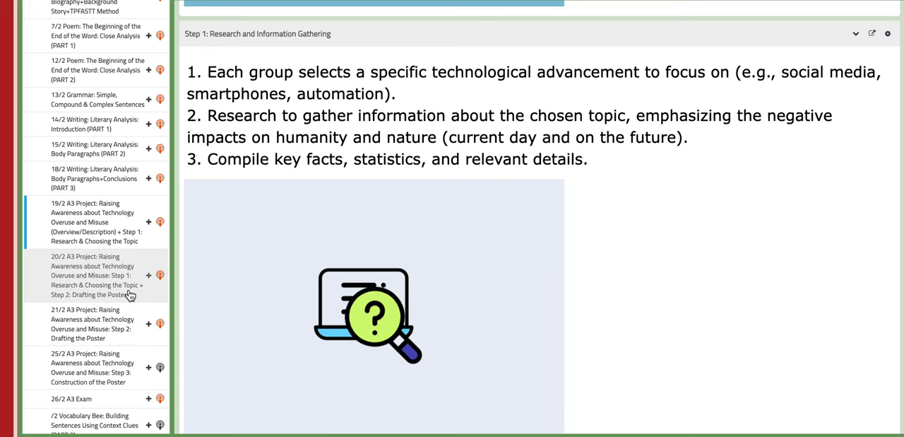
Read through the 20/2 lesson's Step 1 and Step 2, then open the 21/2 lesson.
{"action": "left_click", "coordinate": [95, 275]}
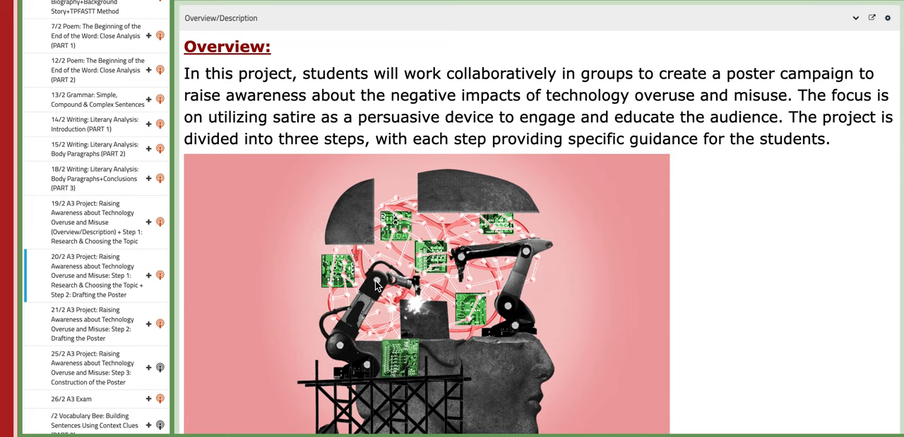
{"action": "scroll", "scroll_direction": "down", "scroll_amount": 3}
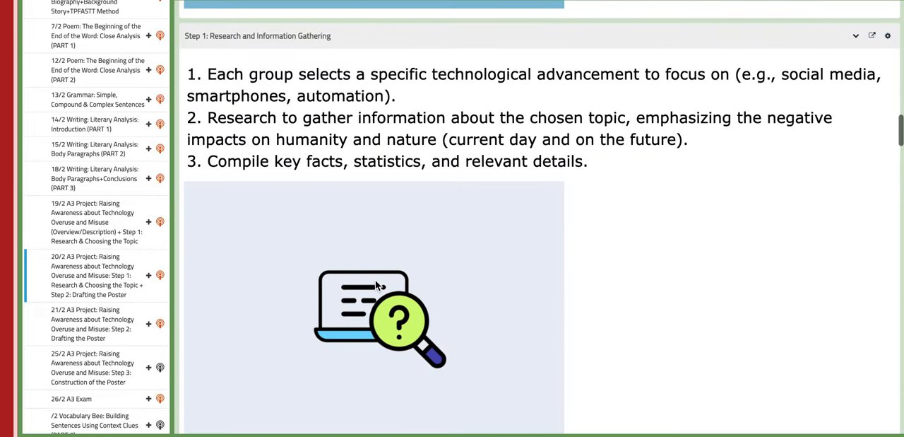
{"action": "scroll", "scroll_direction": "down", "scroll_amount": 3}
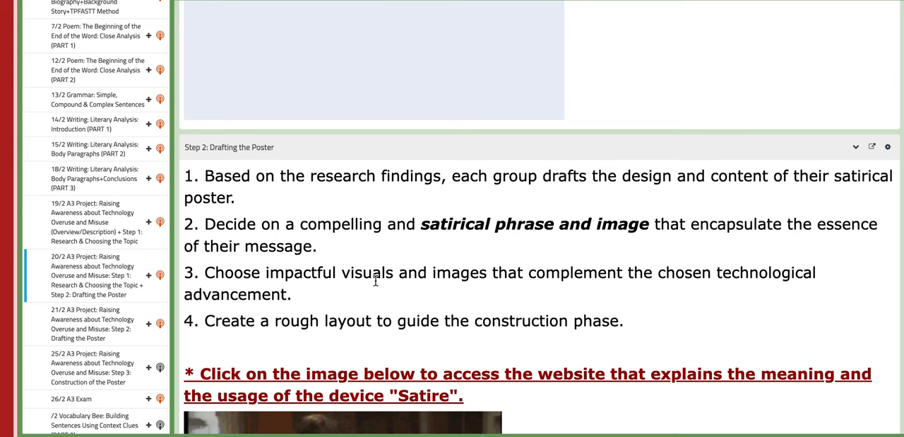
{"action": "scroll", "scroll_direction": "down", "scroll_amount": 3}
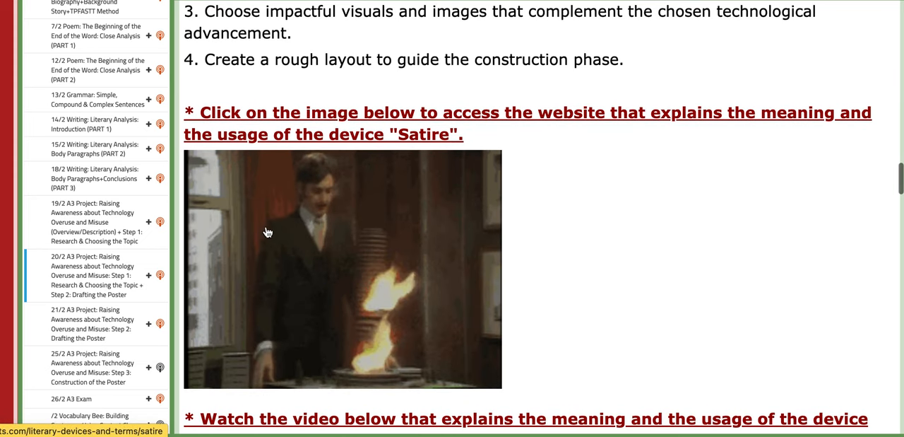
{"action": "left_click", "coordinate": [92, 323]}
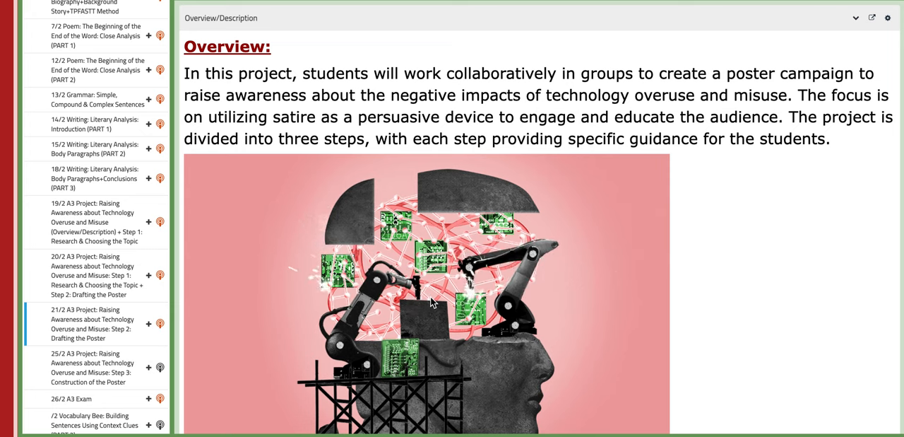
Scroll the 21/2 lesson past Steps 1-2 and the satire video to Step 3: Construction of the Poster.
{"action": "scroll", "scroll_direction": "down", "scroll_amount": 3}
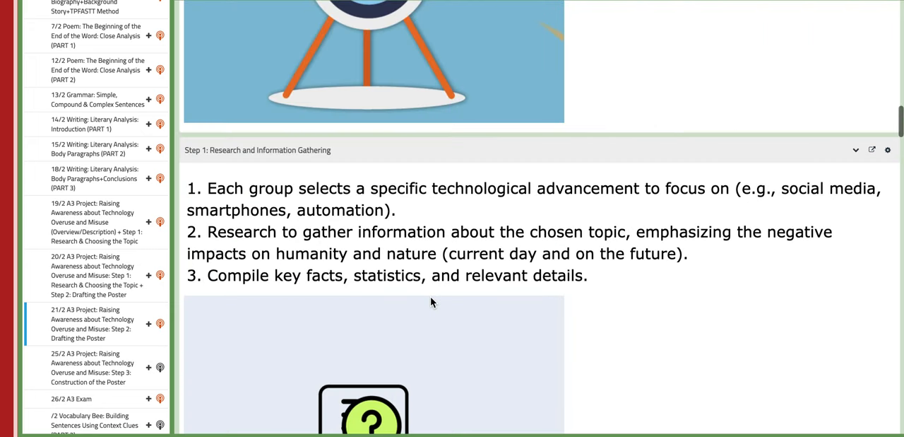
{"action": "scroll", "scroll_direction": "down", "scroll_amount": 3}
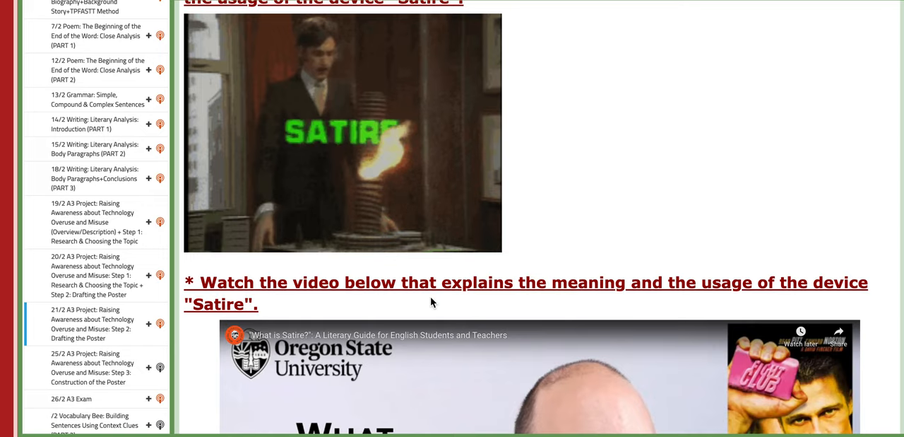
{"action": "scroll", "scroll_direction": "down", "scroll_amount": 3}
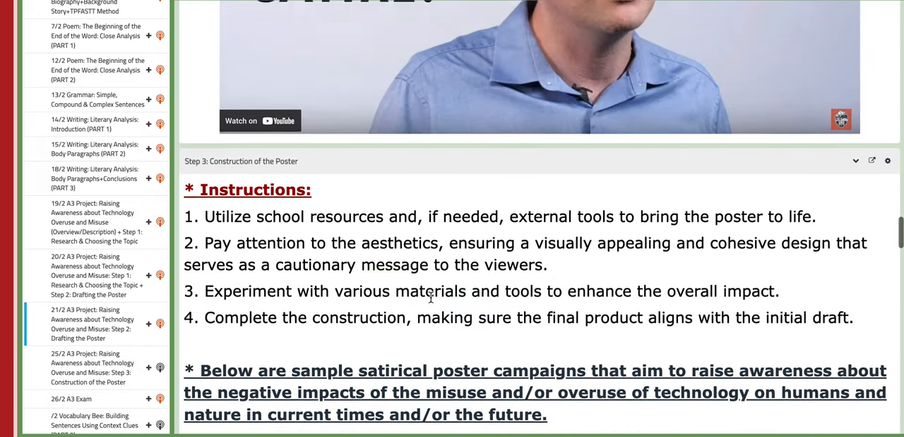
{"action": "scroll", "scroll_direction": "down", "scroll_amount": 3}
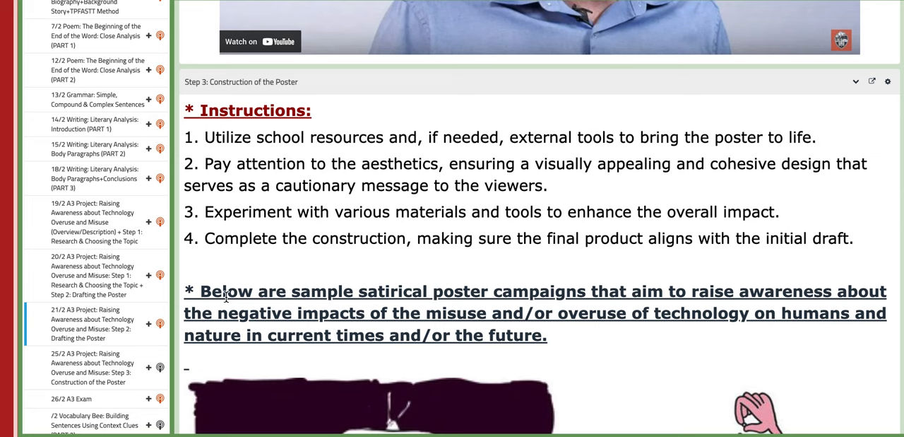
{"action": "mouse_move", "coordinate": [413, 285]}
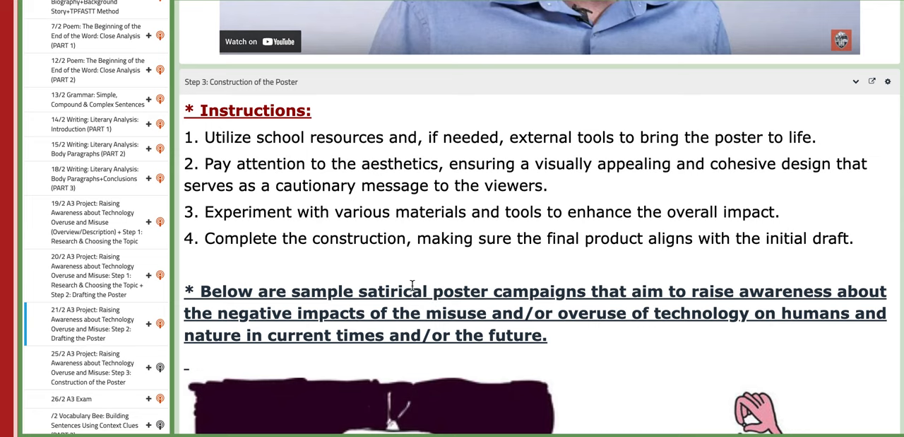